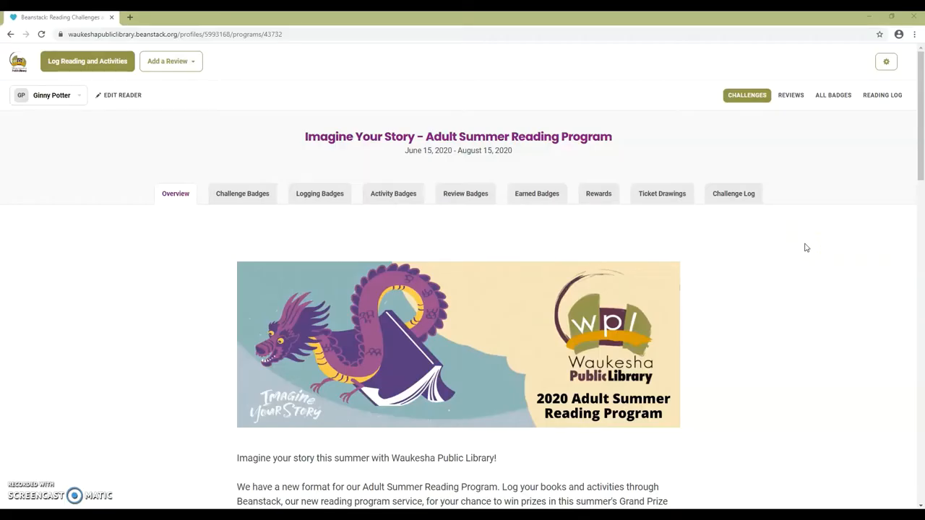
Scroll through the challenge overview and show its review badges section.
scroll(down, 3)
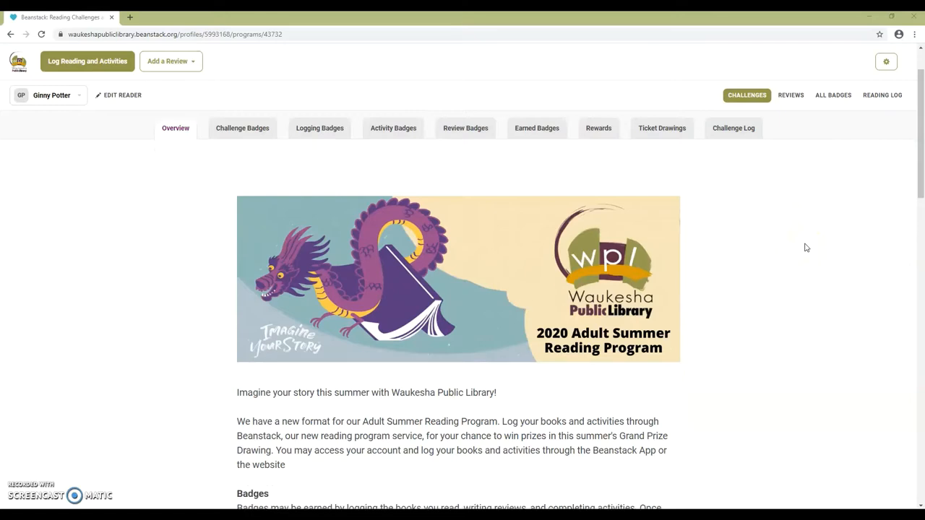
scroll(down, 3)
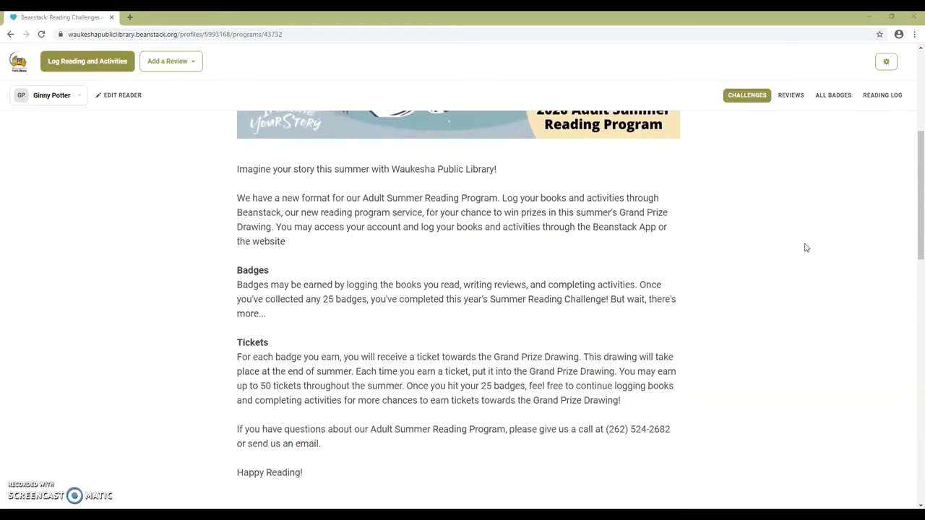
scroll(down, 3)
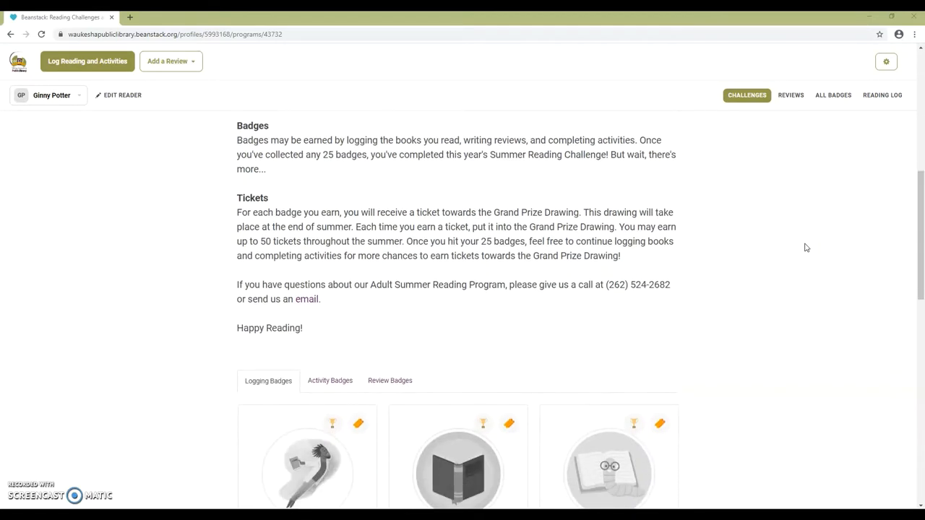
scroll(down, 3)
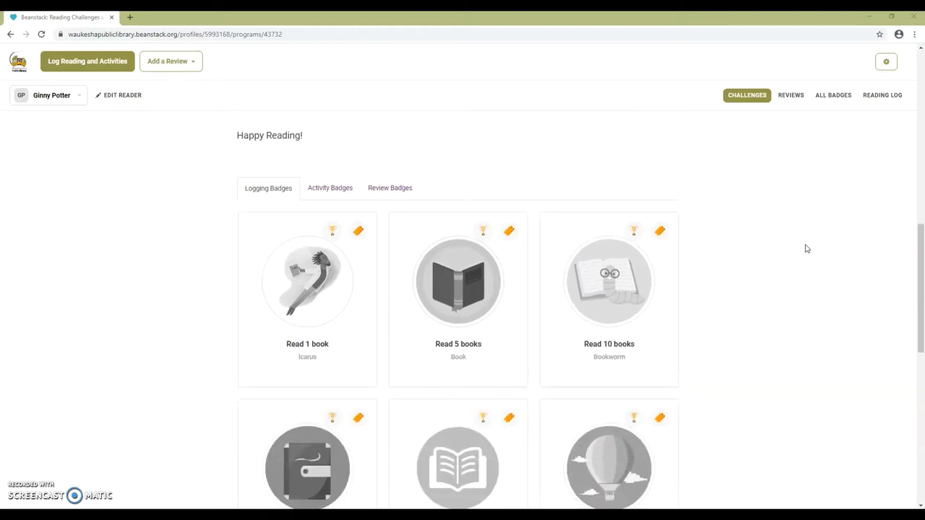
click(329, 188)
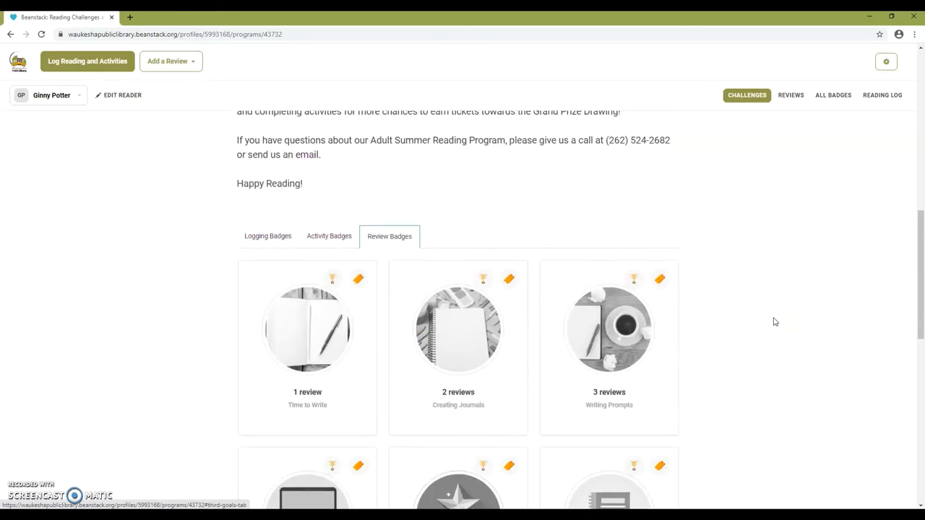
scroll(up, 3)
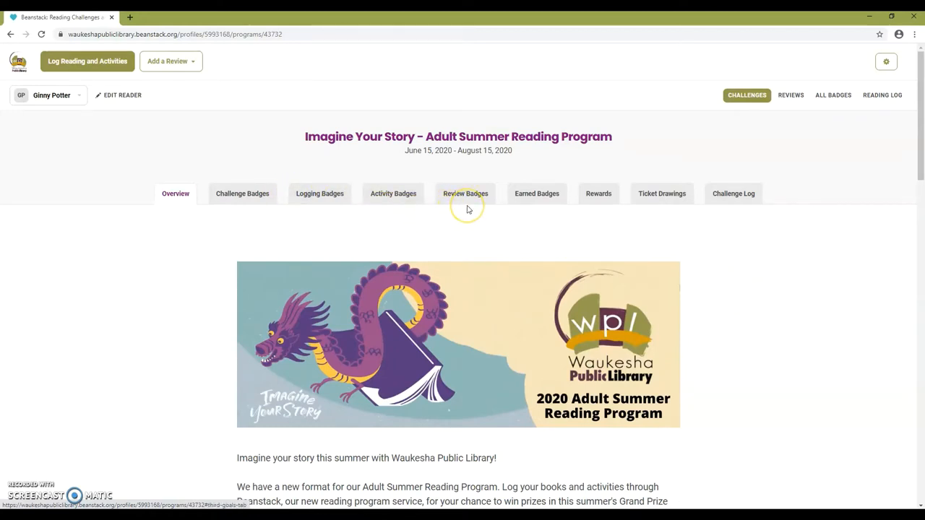
Show the Challenge Badges list and inspect the Complete Challenge badge.
click(243, 194)
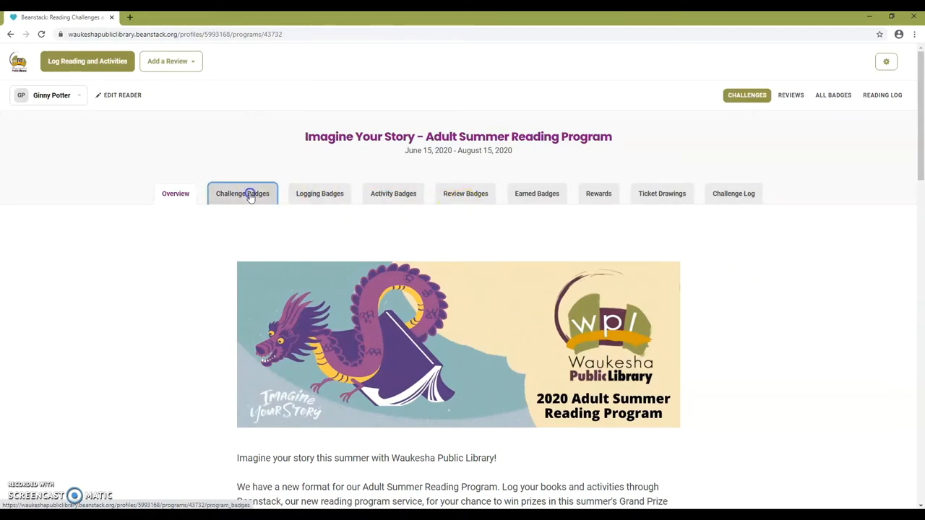
click(243, 194)
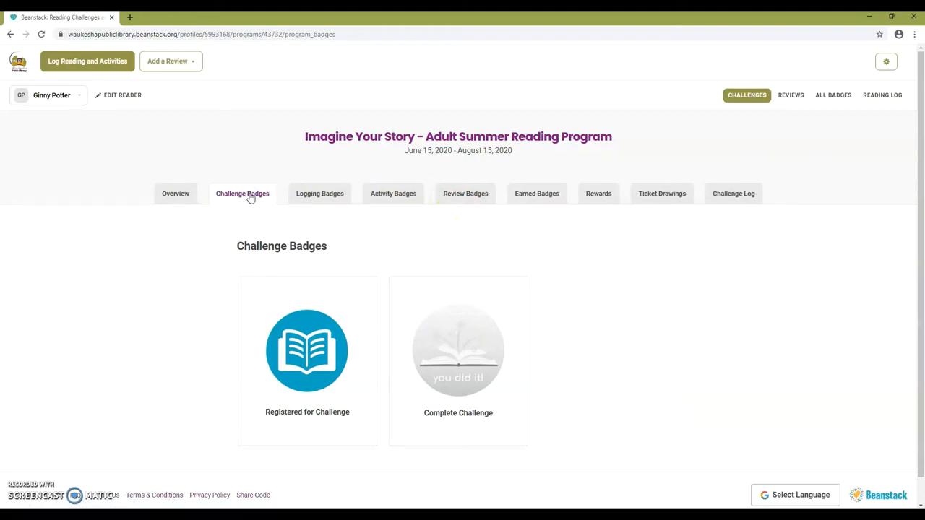
mouse_move(457, 324)
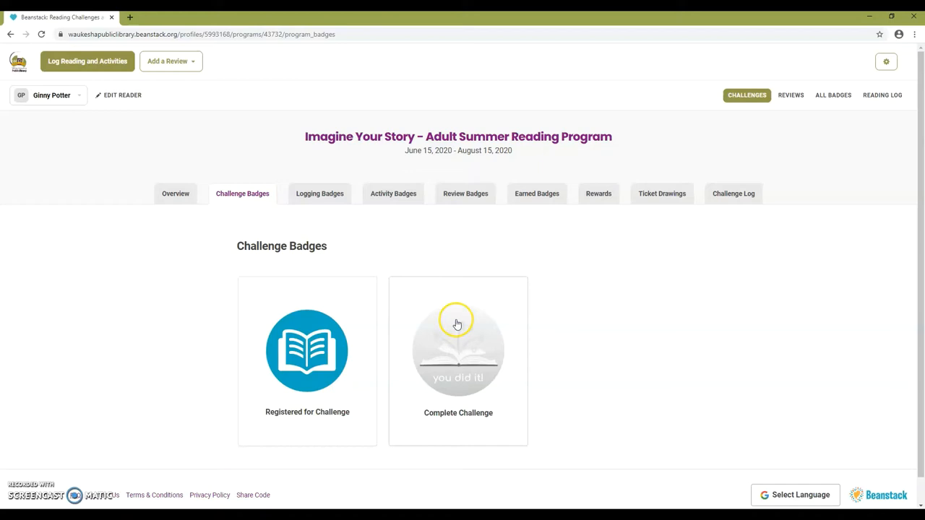
click(458, 351)
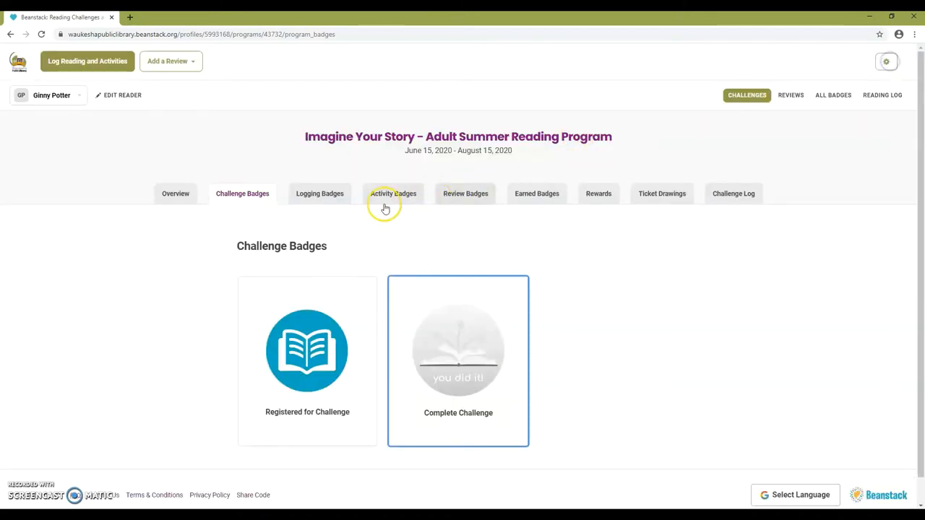
Show the Logging Badges and view then close the Read 1 Book badge details.
click(319, 194)
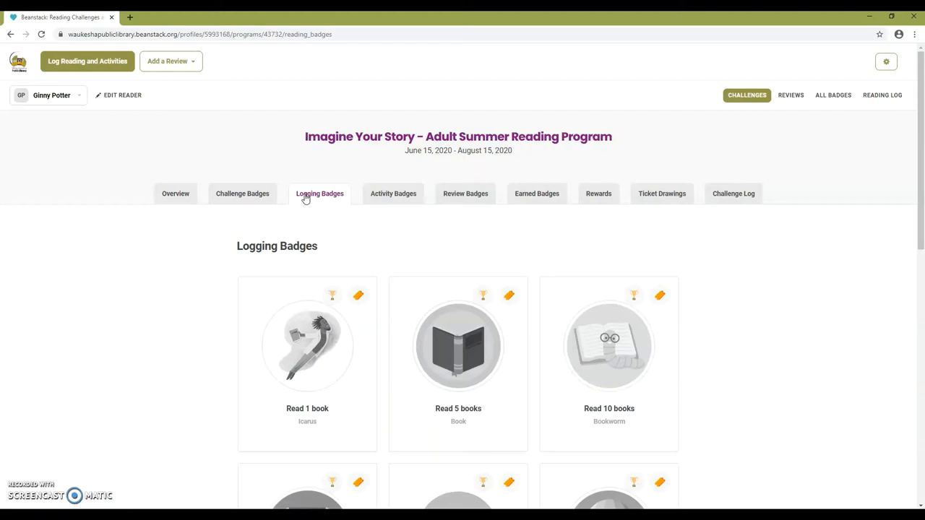
click(307, 345)
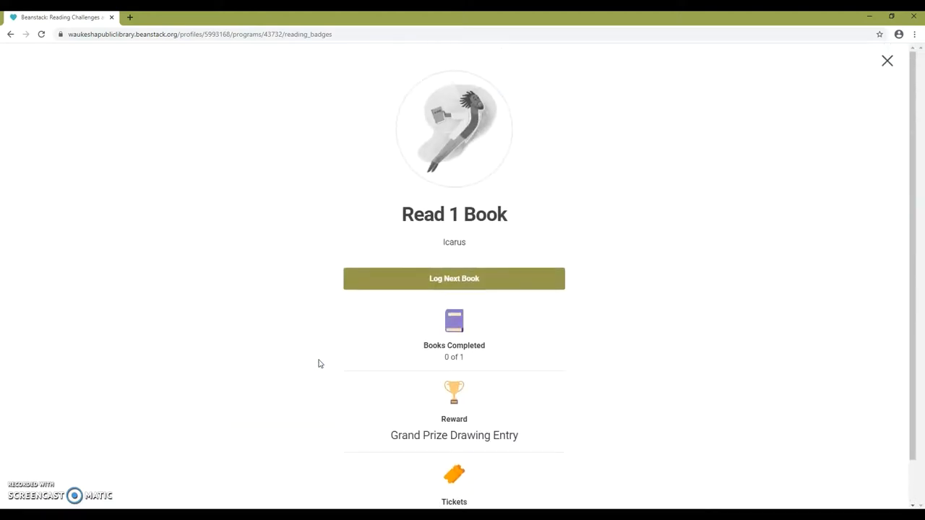
click(888, 61)
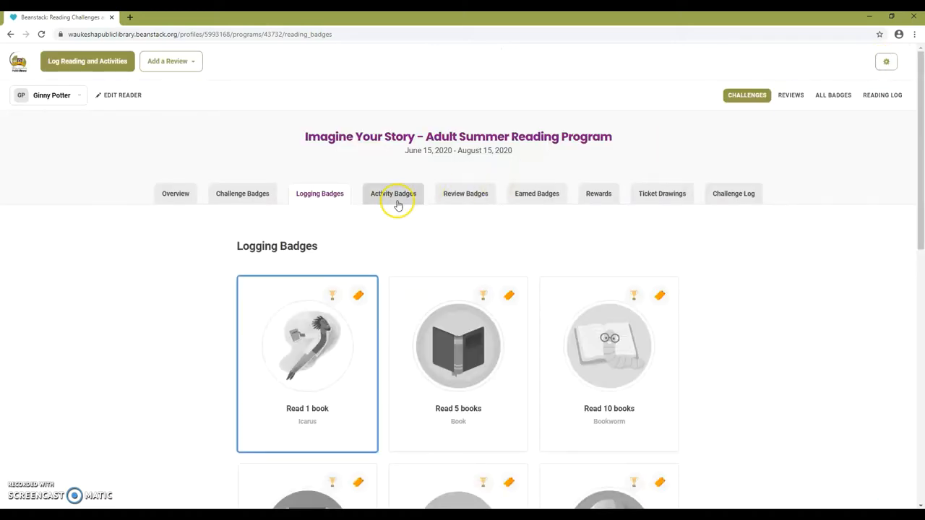
Show the Activity Badges and view then close the Branch Out badge details.
click(393, 193)
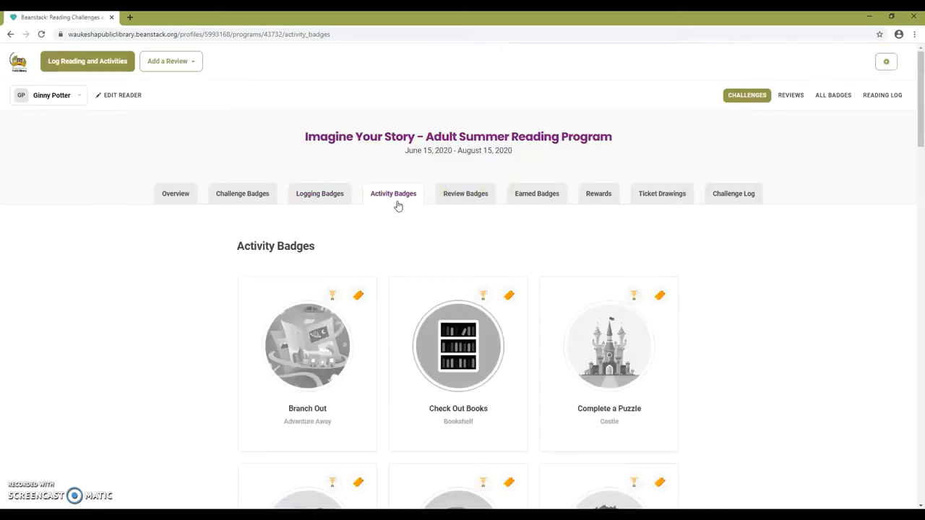
click(306, 346)
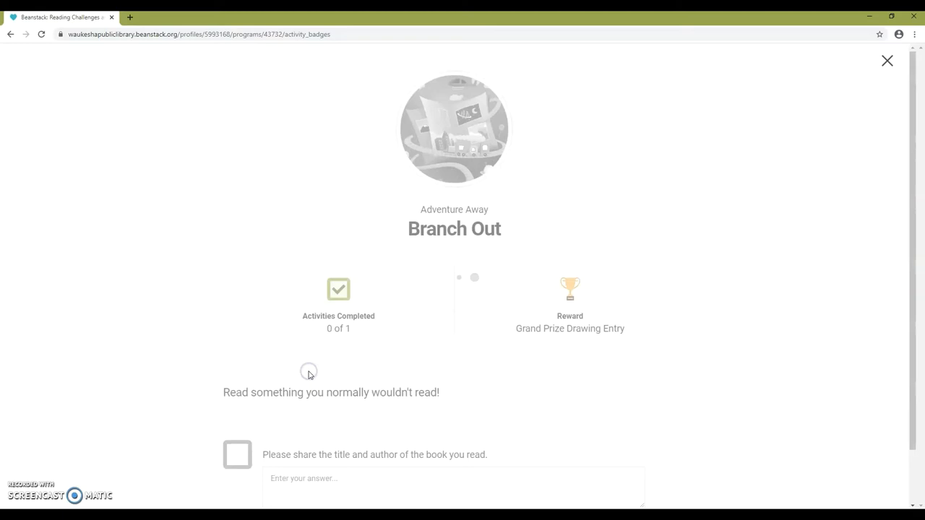
scroll(down, 3)
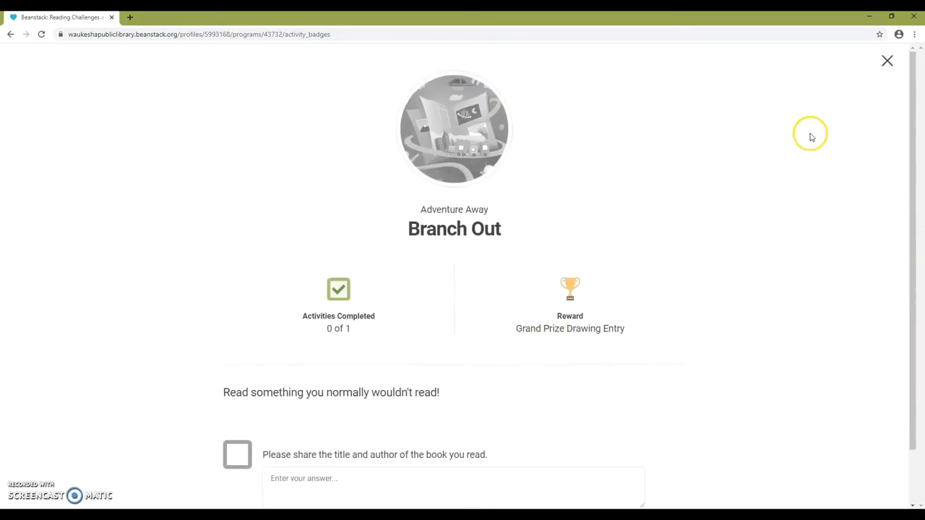
click(888, 61)
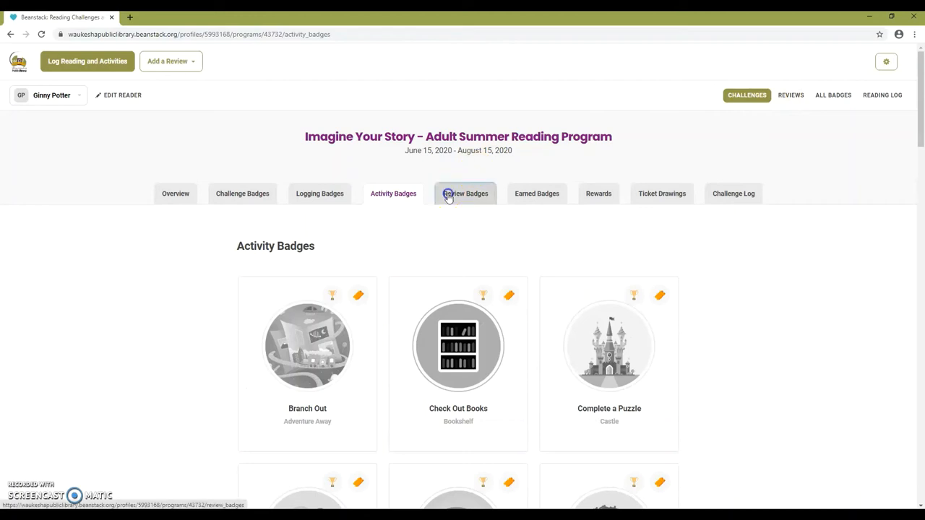
Show the Review Badges, then the Earned Badges with the registration badge.
click(465, 194)
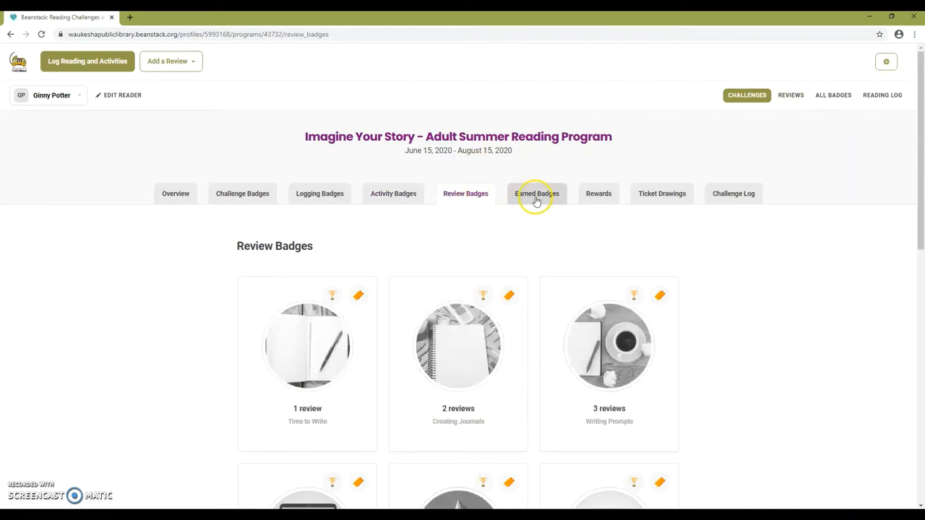
click(536, 194)
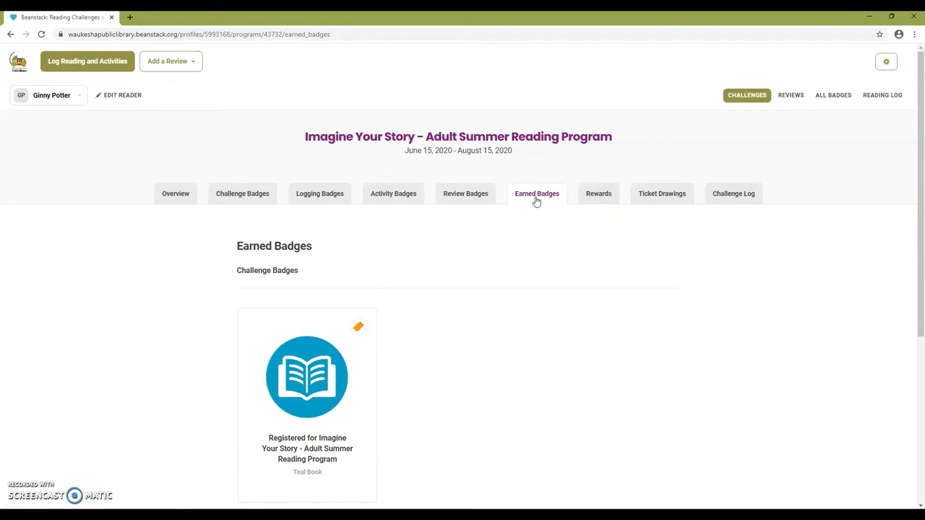
mouse_move(599, 193)
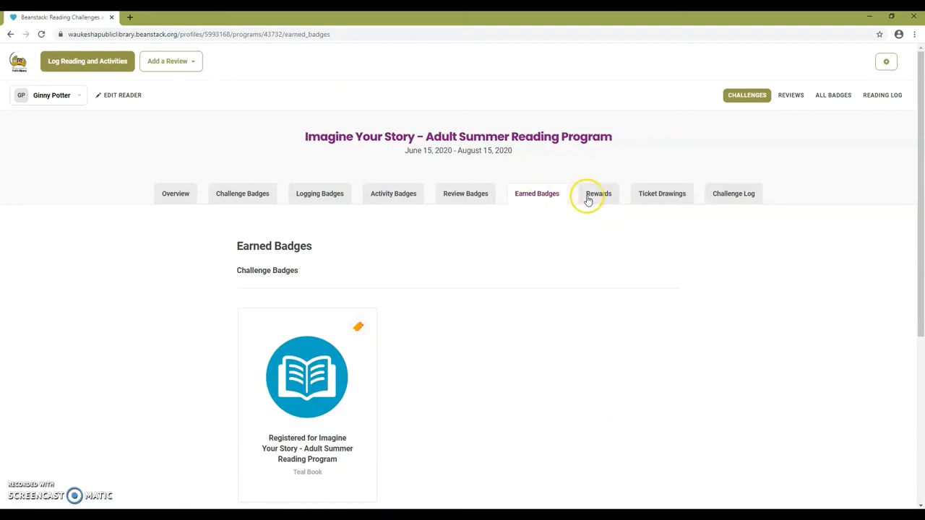
Browse the Rewards list, then show Ticket Drawings with one ticket for the Grand Prize Drawing.
click(598, 193)
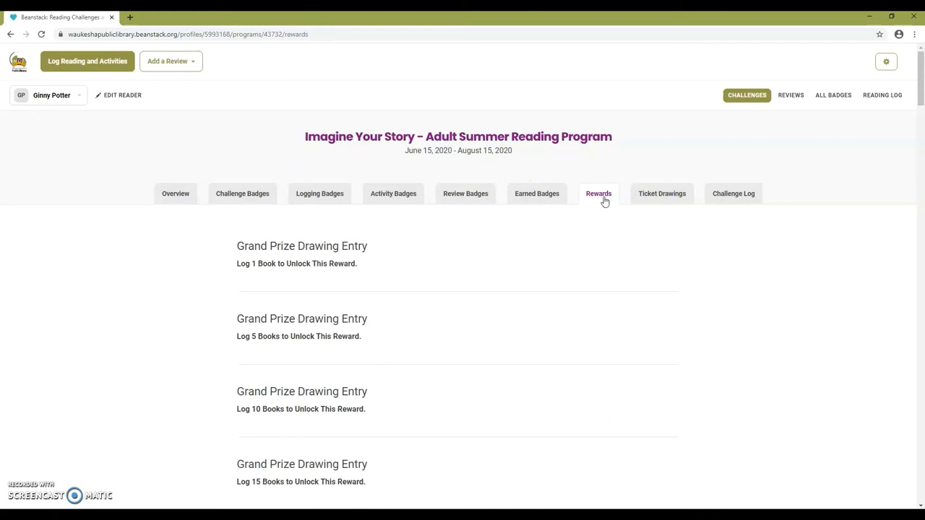
scroll(down, 3)
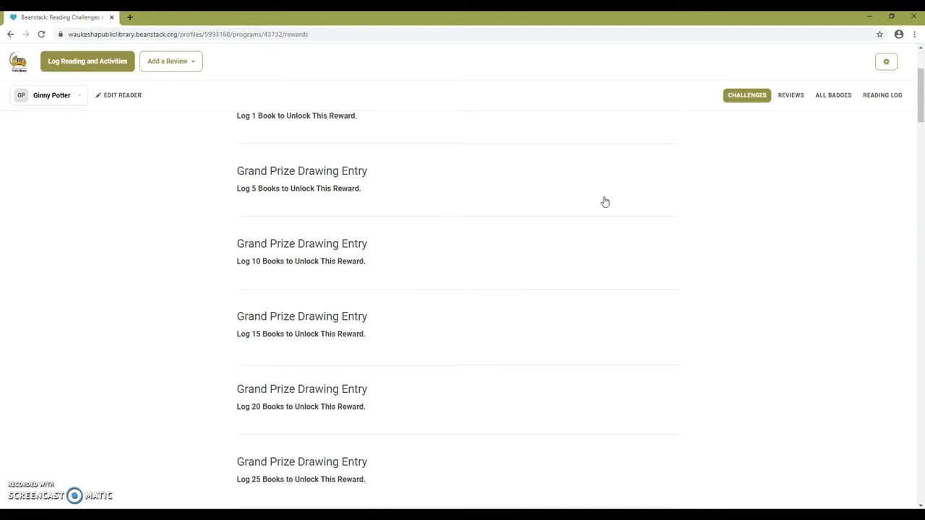
scroll(down, 3)
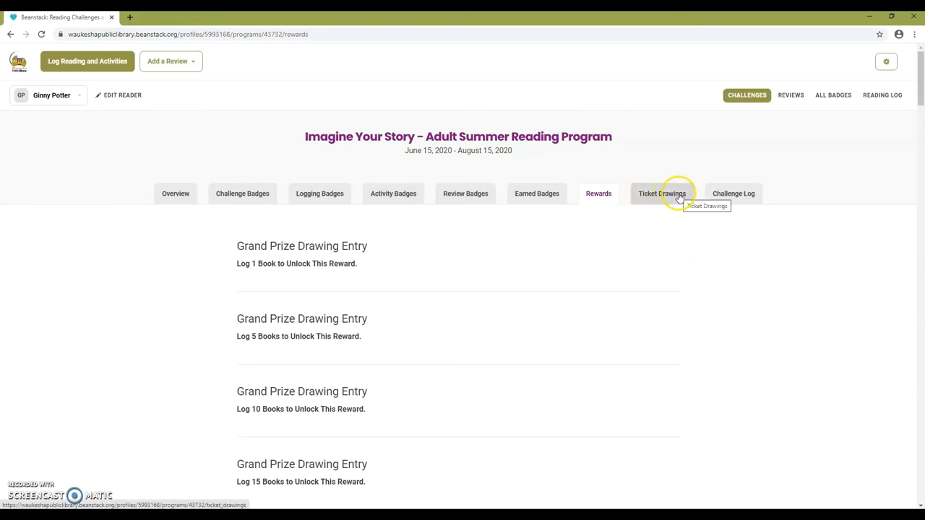
click(662, 194)
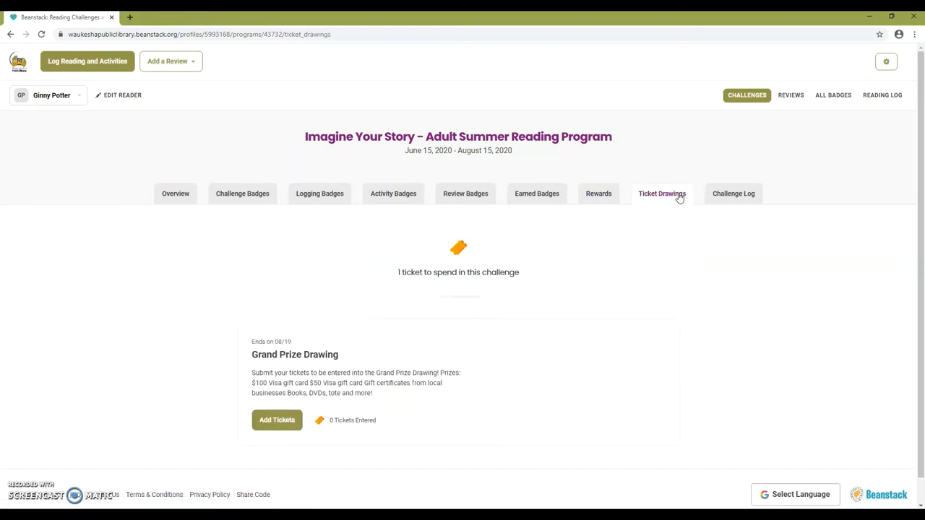
click(734, 194)
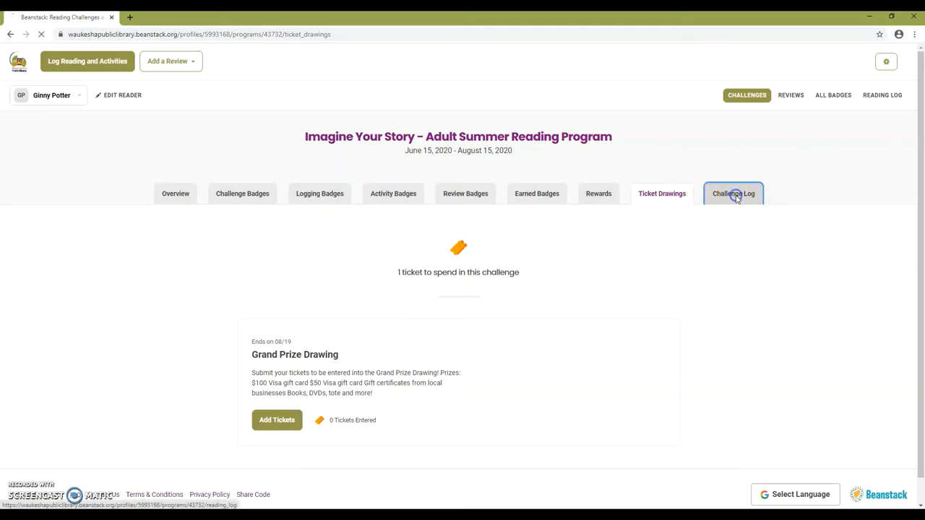
View Ginny's empty Challenge Log, then return to the Overview with its dragon banner.
click(733, 194)
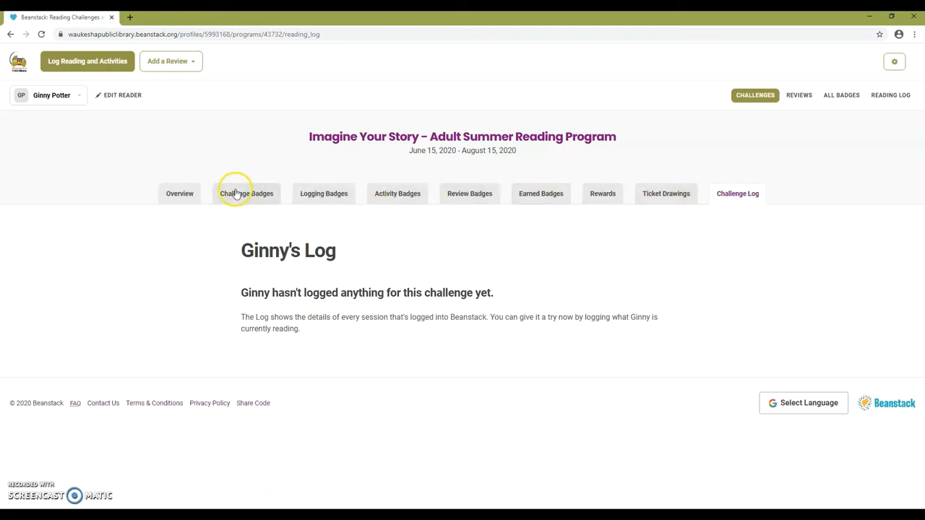
mouse_move(179, 193)
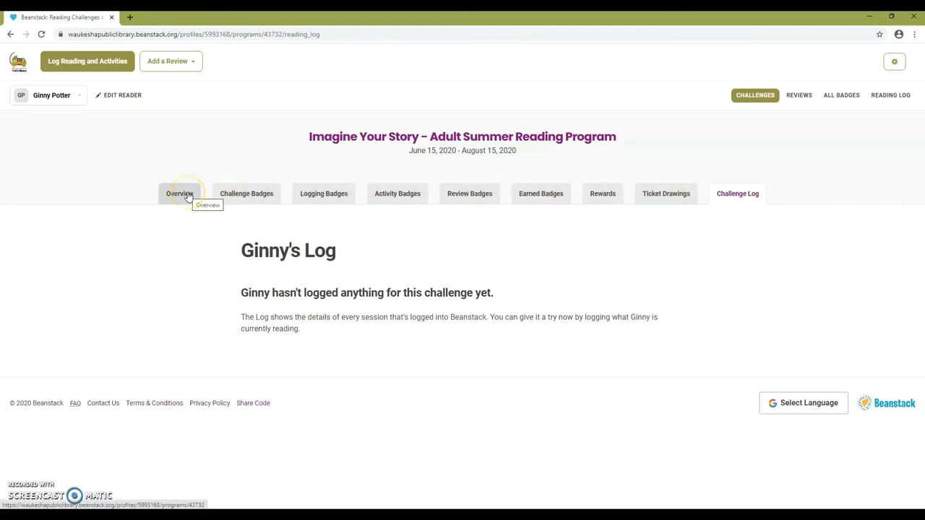
click(180, 194)
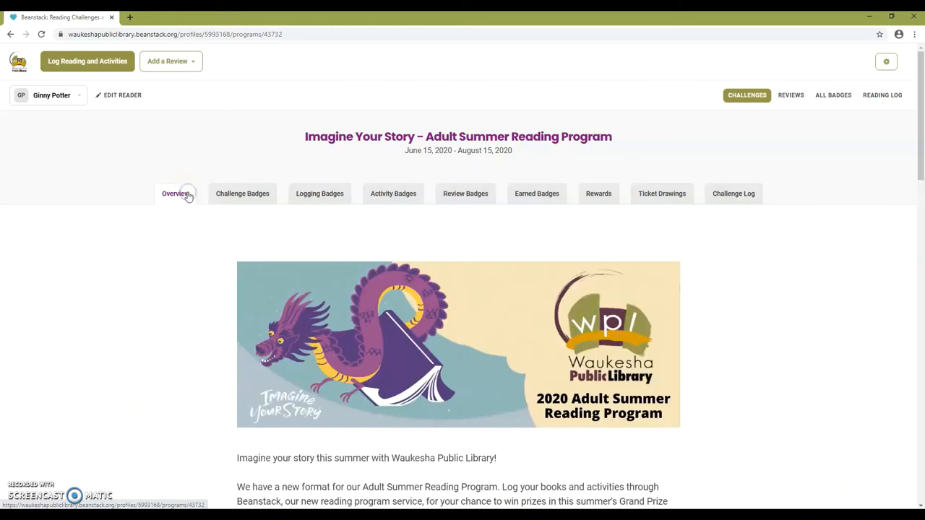
mouse_move(306, 297)
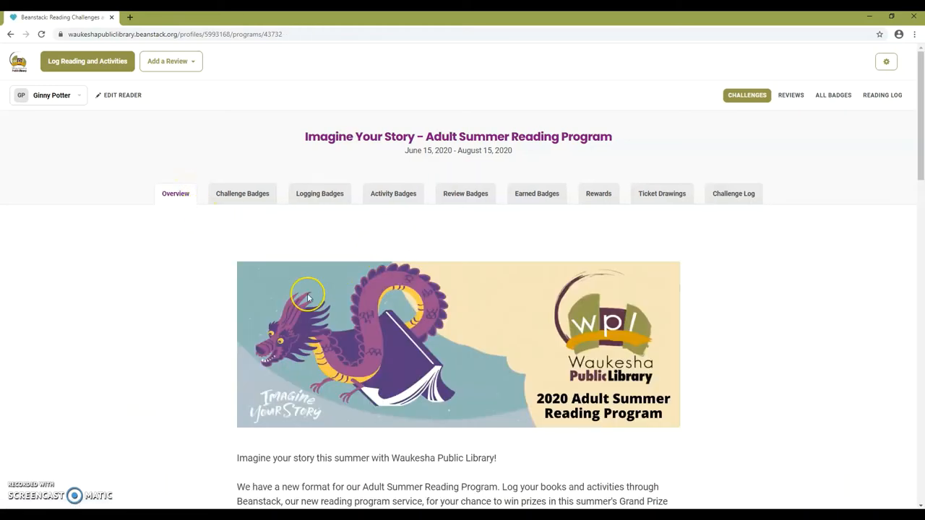